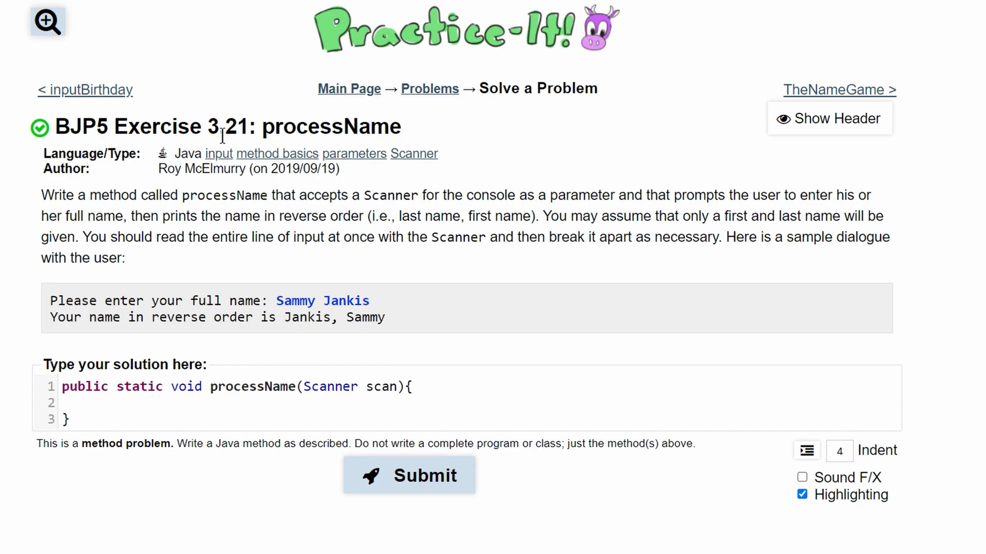
{"action": "mouse_move", "coordinate": [140, 282]}
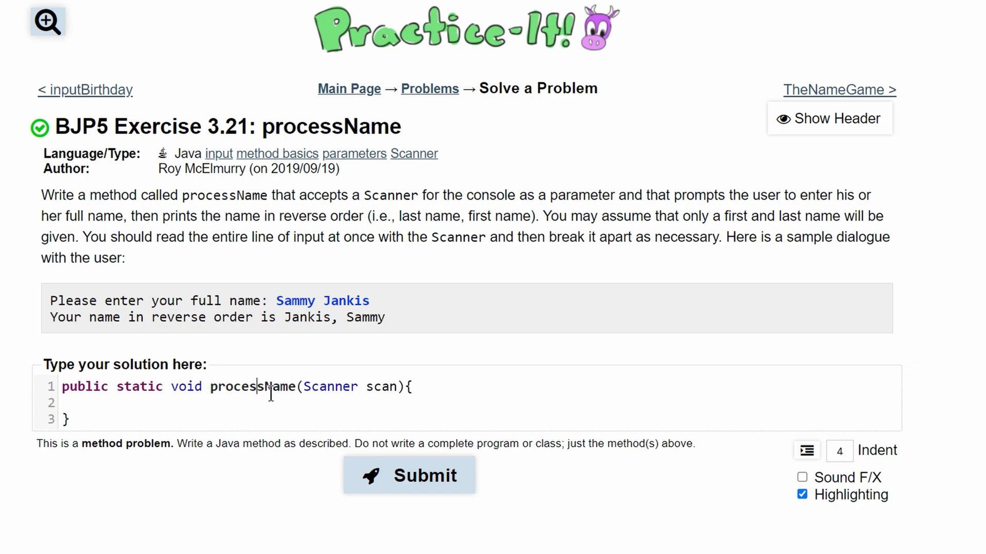
Write the prompt statement System.out.print("Please enter your full name:"); inside the method body.
{"action": "double_click", "coordinate": [254, 388]}
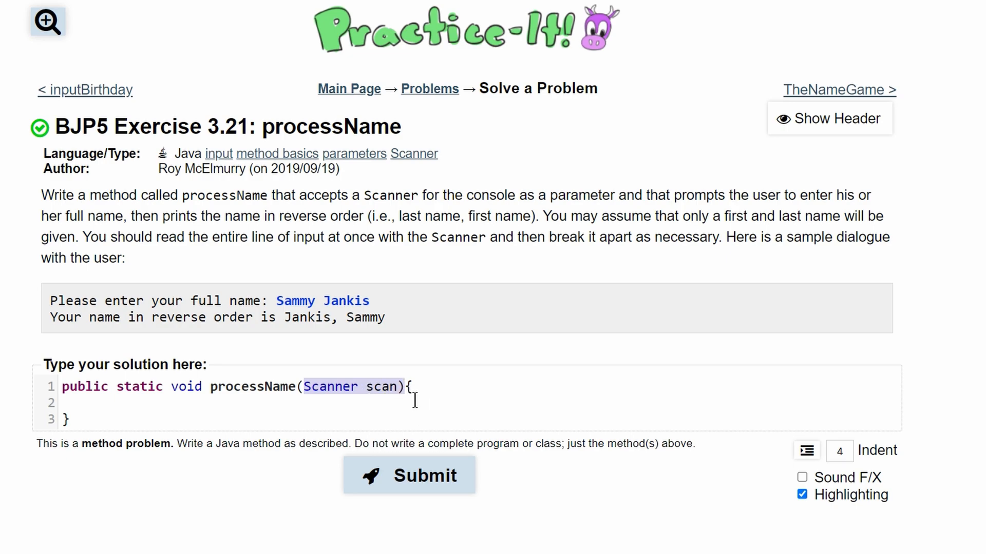
{"action": "mouse_move", "coordinate": [365, 400]}
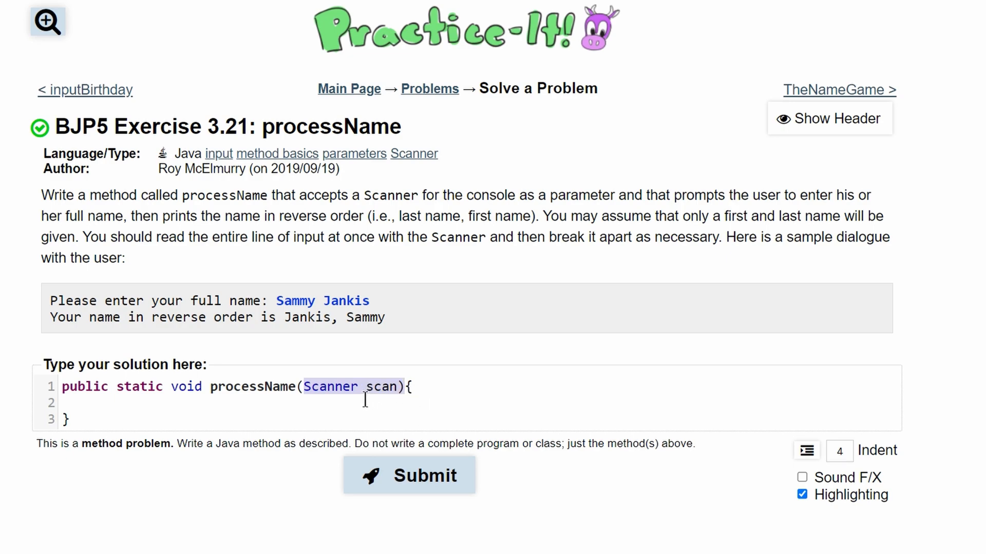
{"action": "mouse_move", "coordinate": [176, 308]}
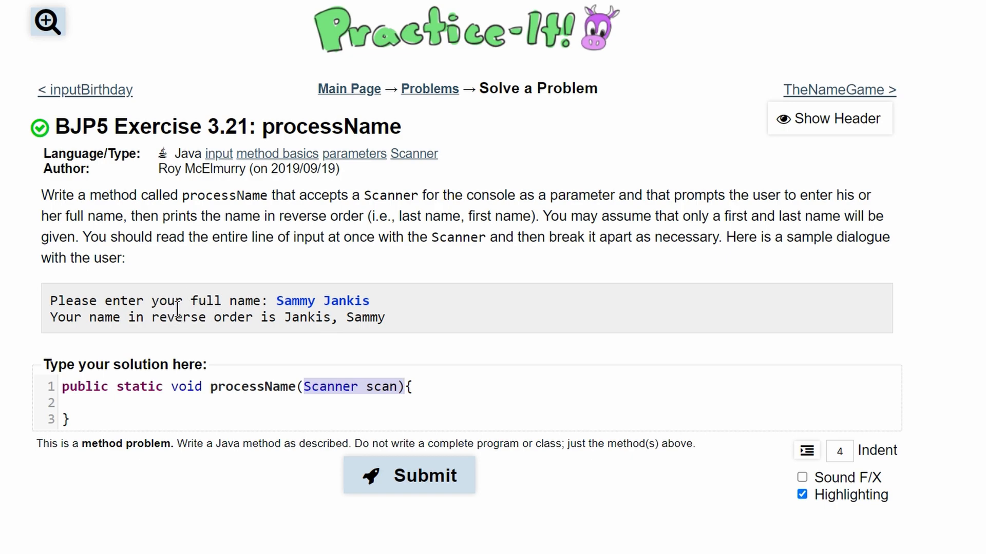
{"action": "mouse_move", "coordinate": [499, 314]}
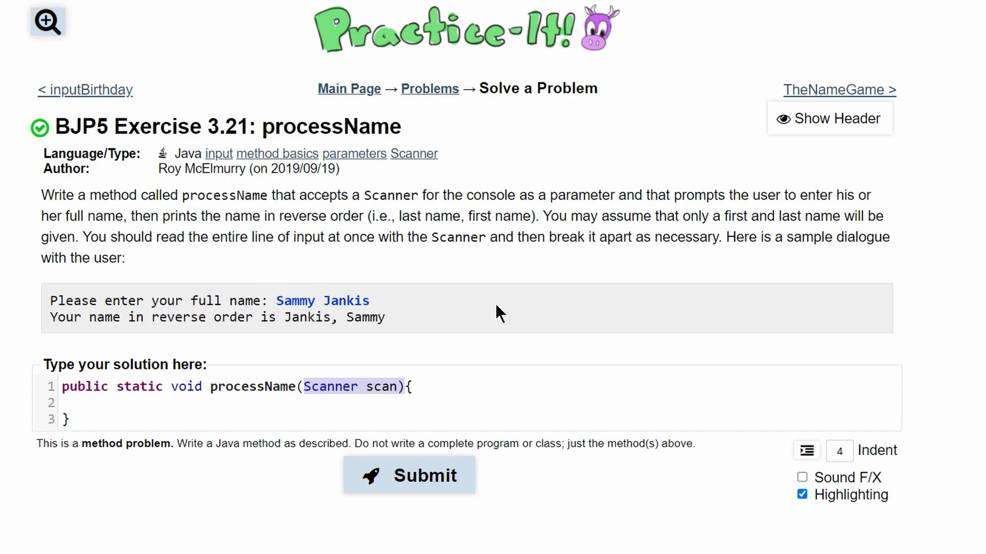
{"action": "mouse_move", "coordinate": [331, 337]}
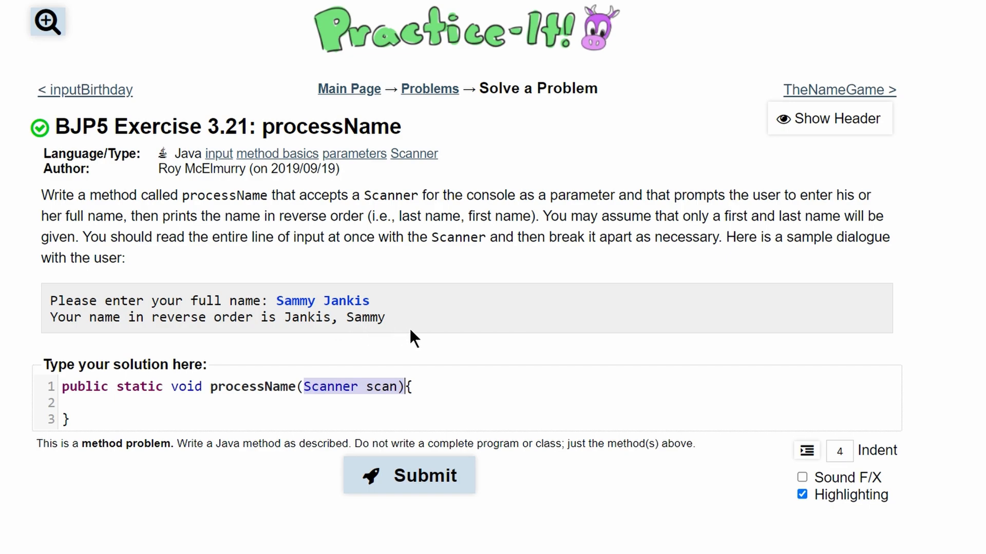
{"action": "mouse_move", "coordinate": [259, 381]}
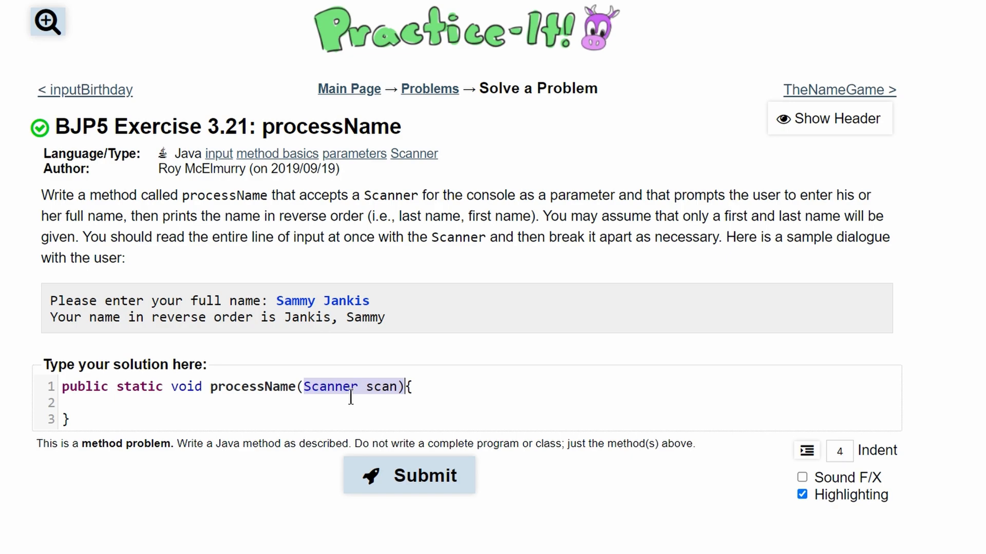
{"action": "mouse_move", "coordinate": [409, 374]}
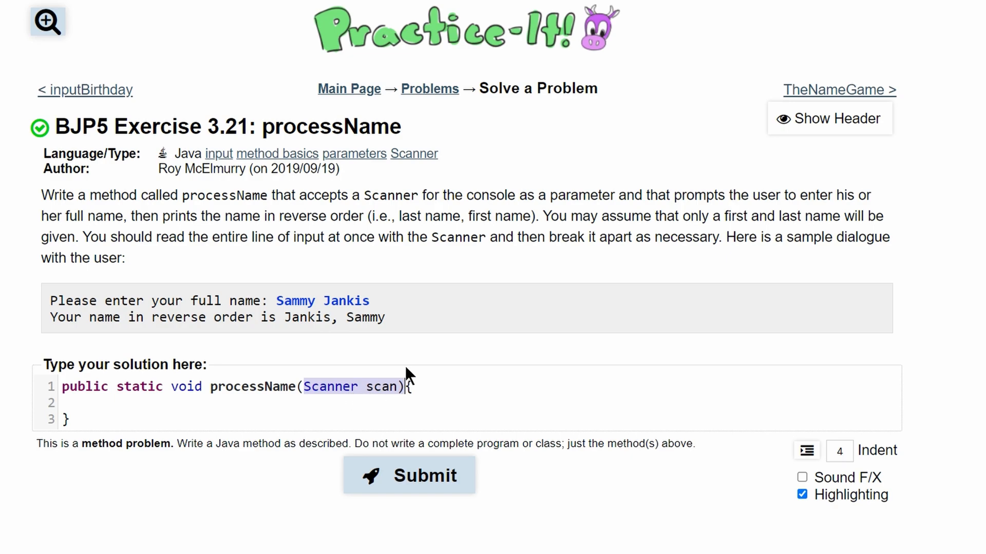
{"action": "type", "text": "{"}
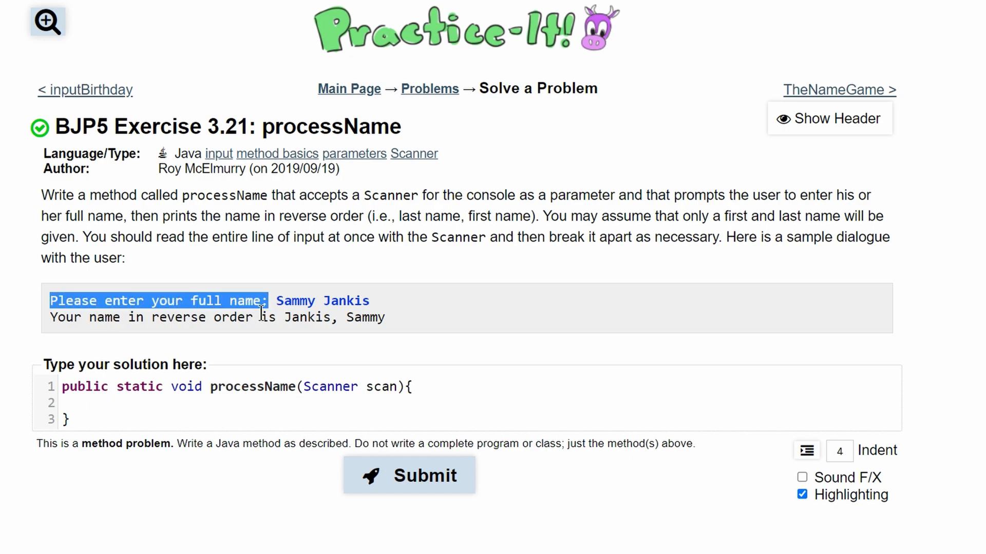
{"action": "type", "text": "System.out.print"}
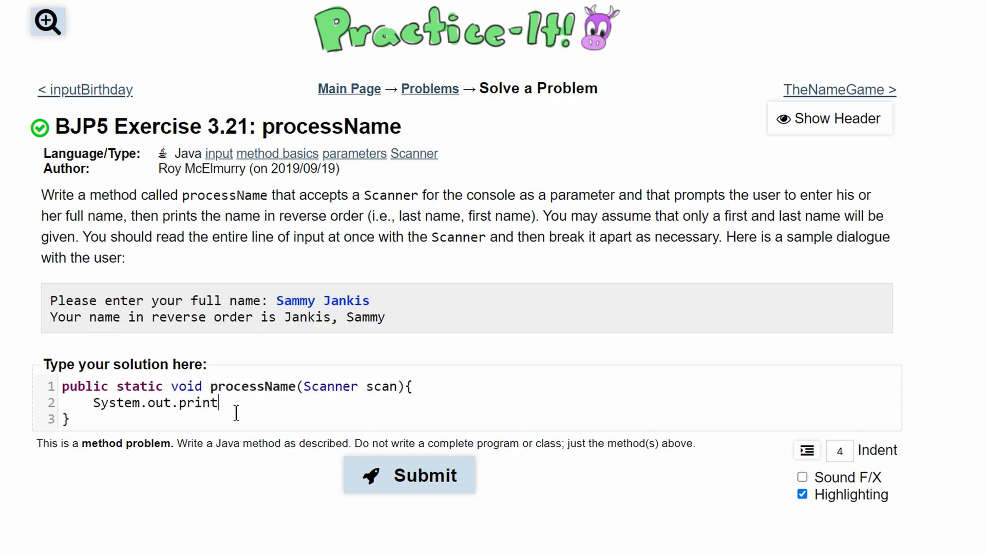
{"action": "type", "text": "()"}
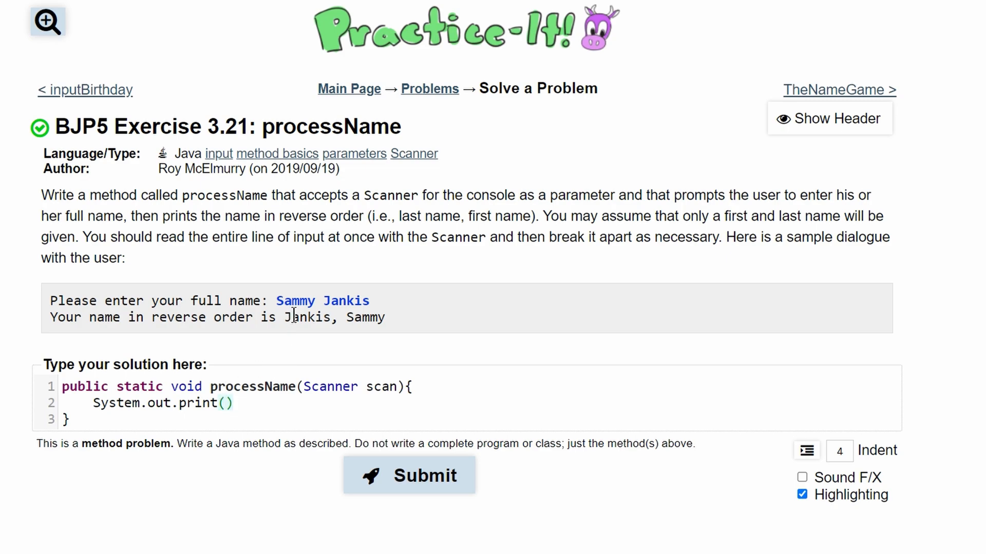
{"action": "double_click", "coordinate": [321, 301]}
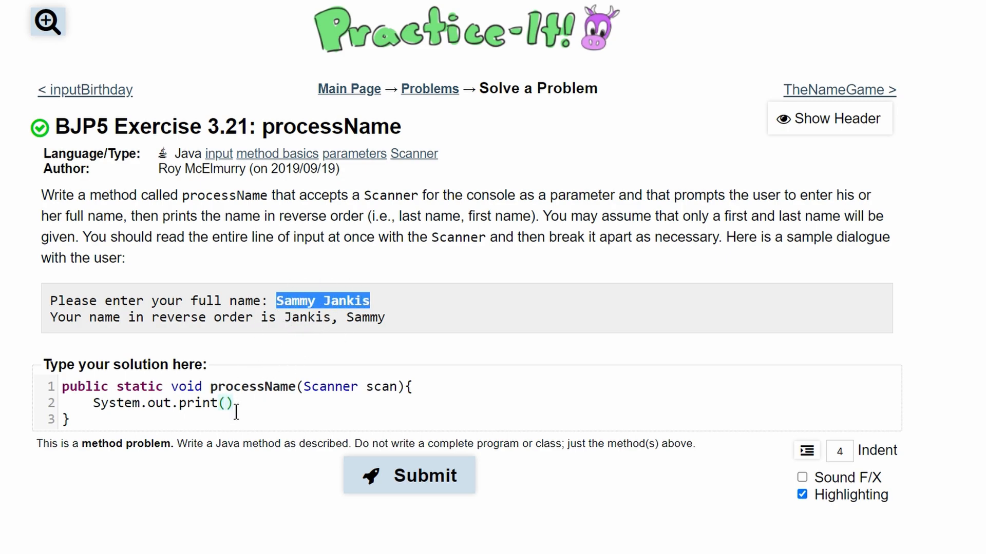
{"action": "type", "text": "Please enter your full name:"}
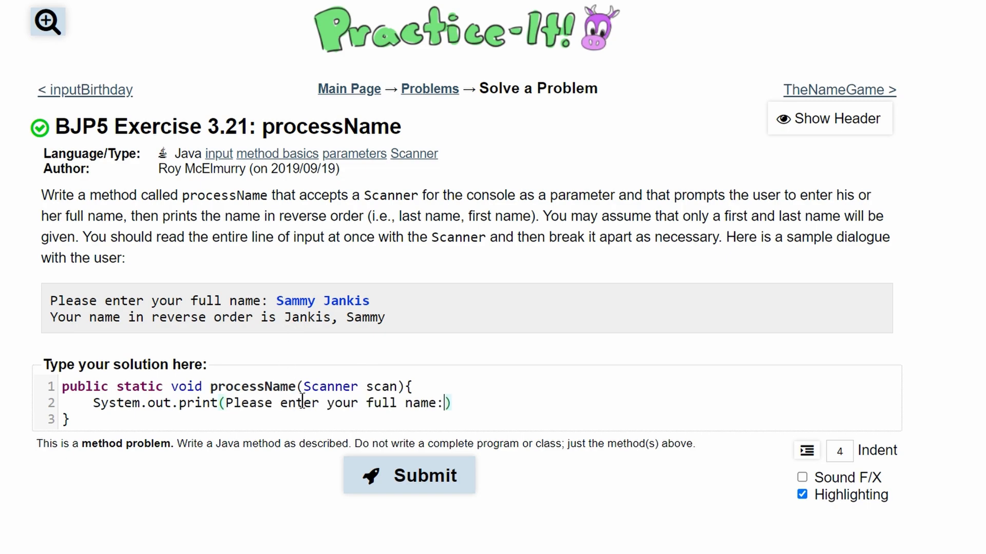
{"action": "type", "text": "\""}
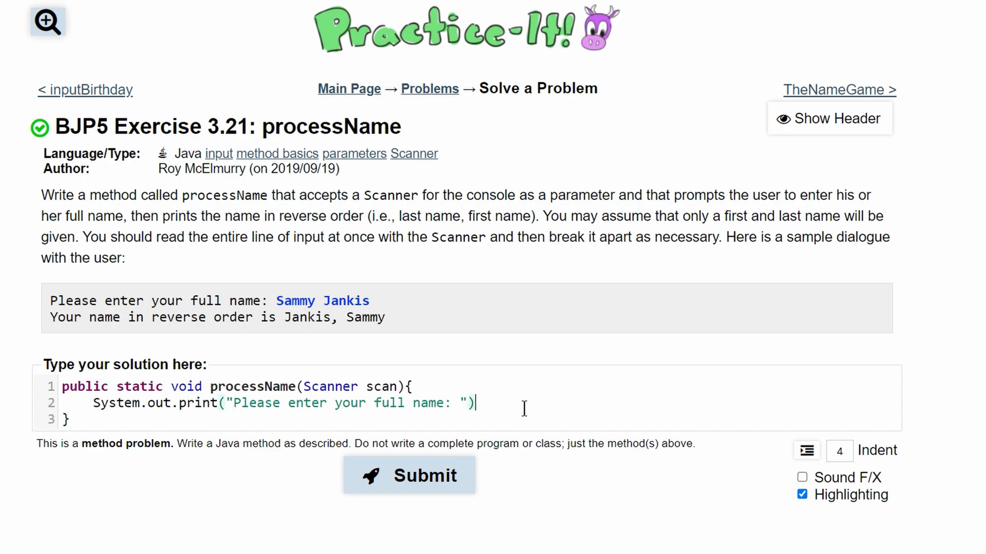
{"action": "type", "text": ";"}
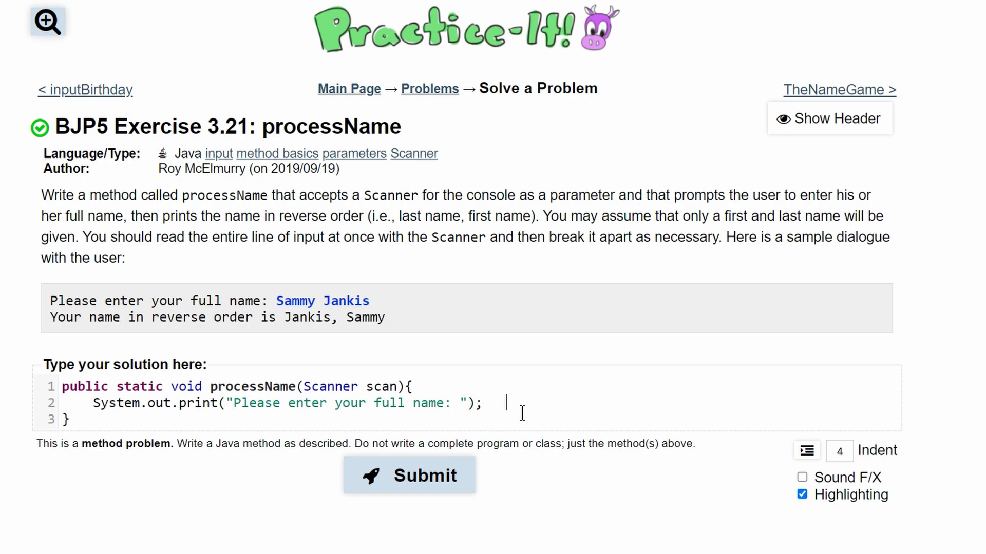
{"action": "type", "text": "s"}
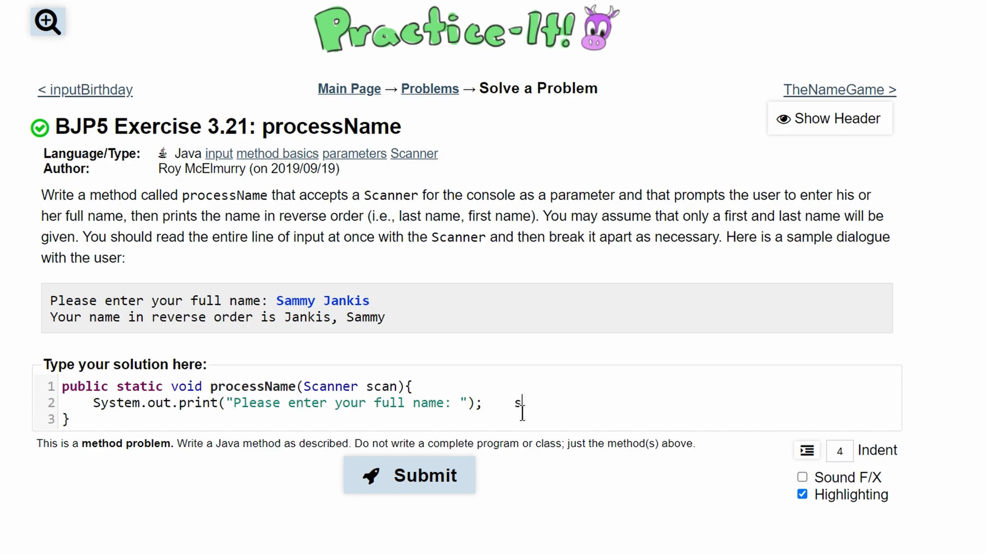
{"action": "key", "text": "Backspace"}
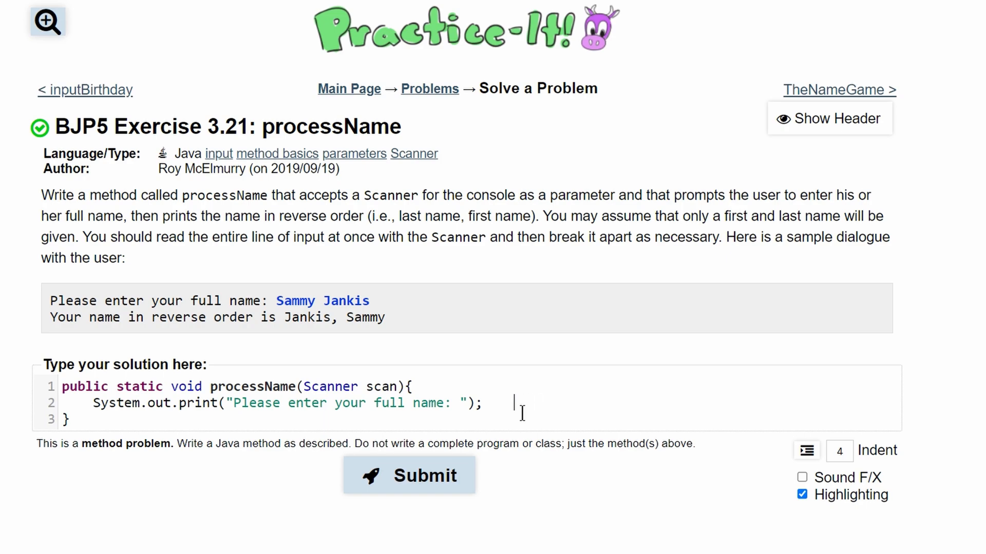
Read the first name into a String variable with scan.next().
{"action": "type", "text": "Sti"}
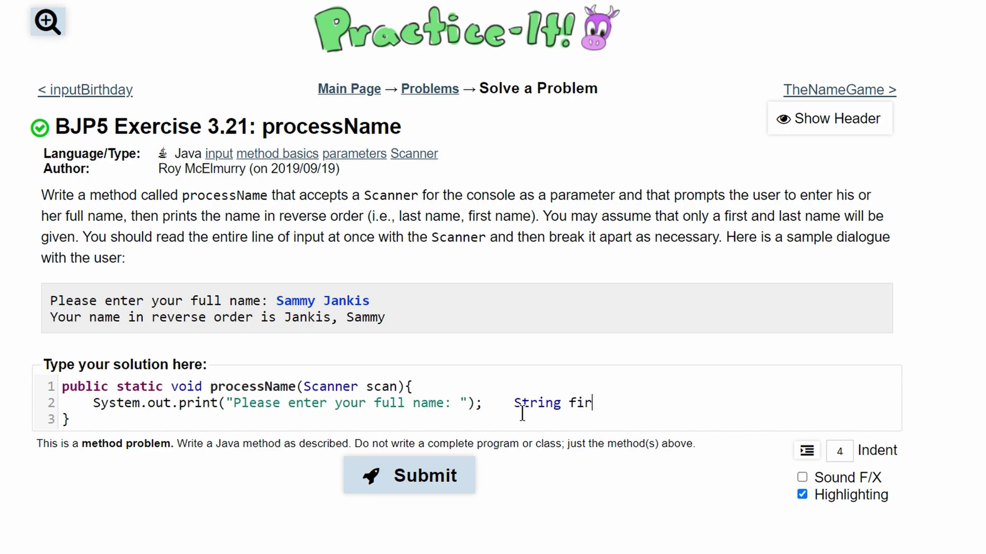
{"action": "type", "text": "st"}
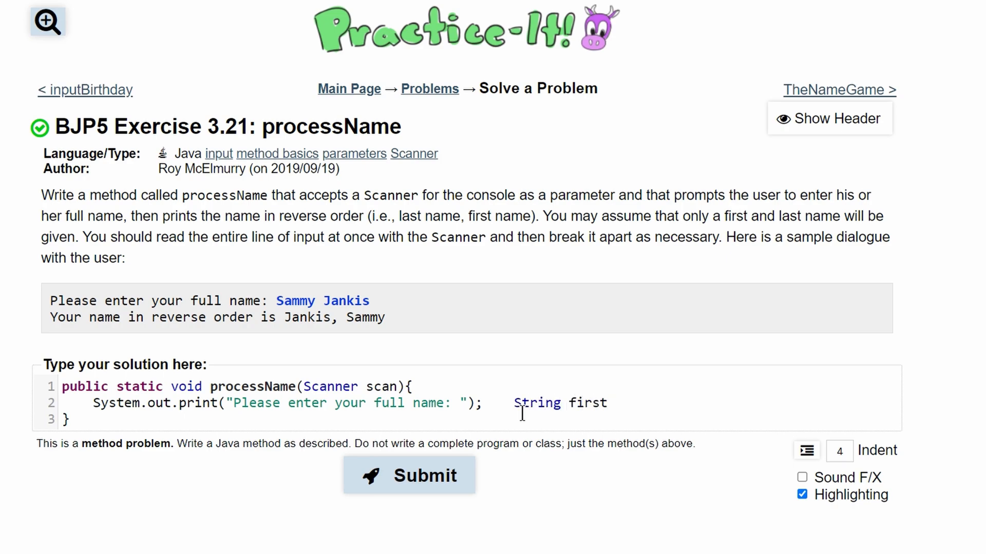
{"action": "type", "text": "="}
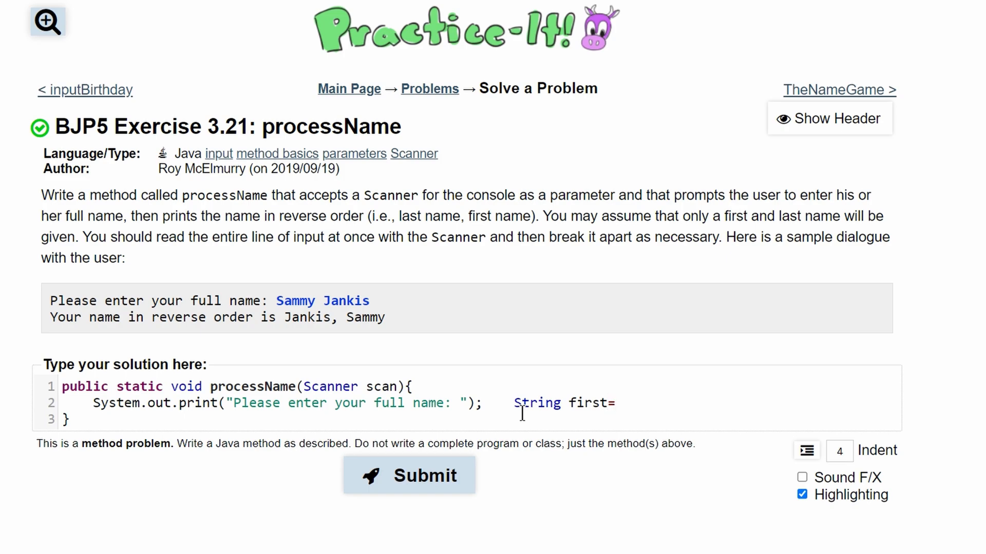
{"action": "type", "text": "scan."}
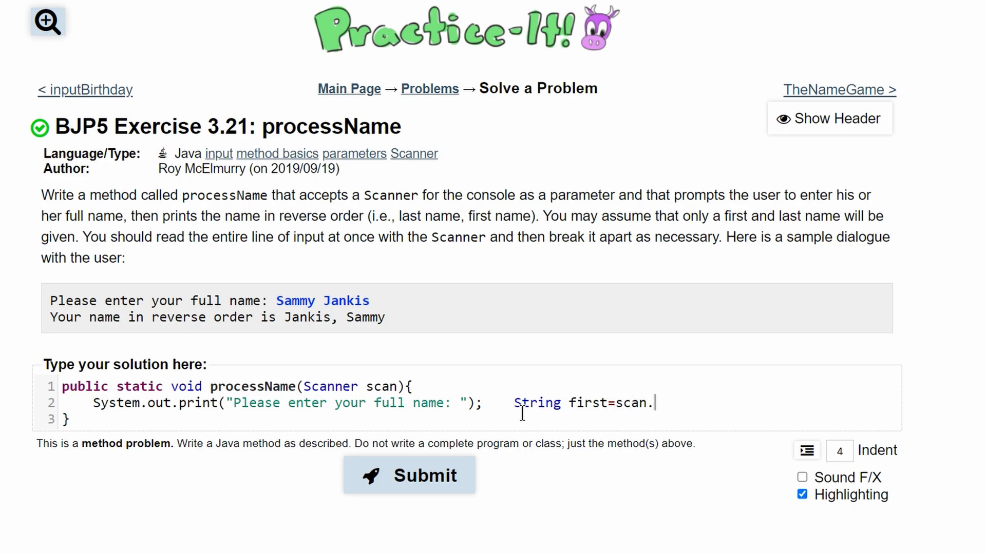
{"action": "type", "text": "next();"}
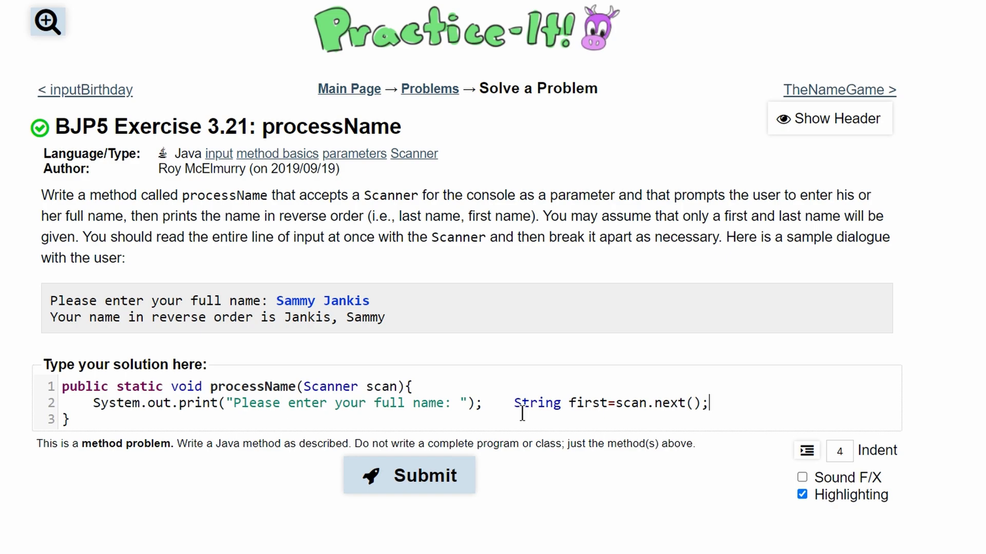
Read the last name into String last with scan.next() and start a new line.
{"action": "double_click", "coordinate": [294, 301]}
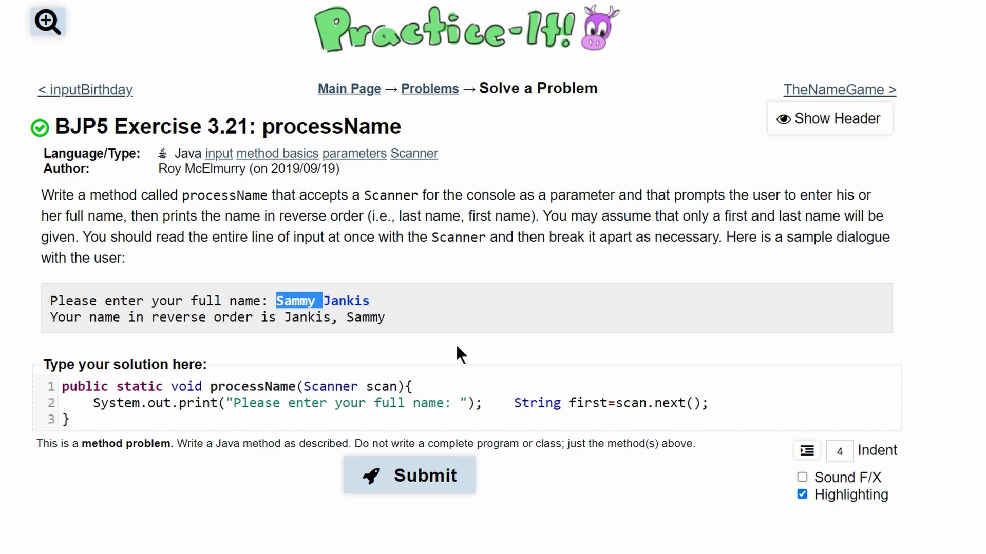
{"action": "type", "text": "S"}
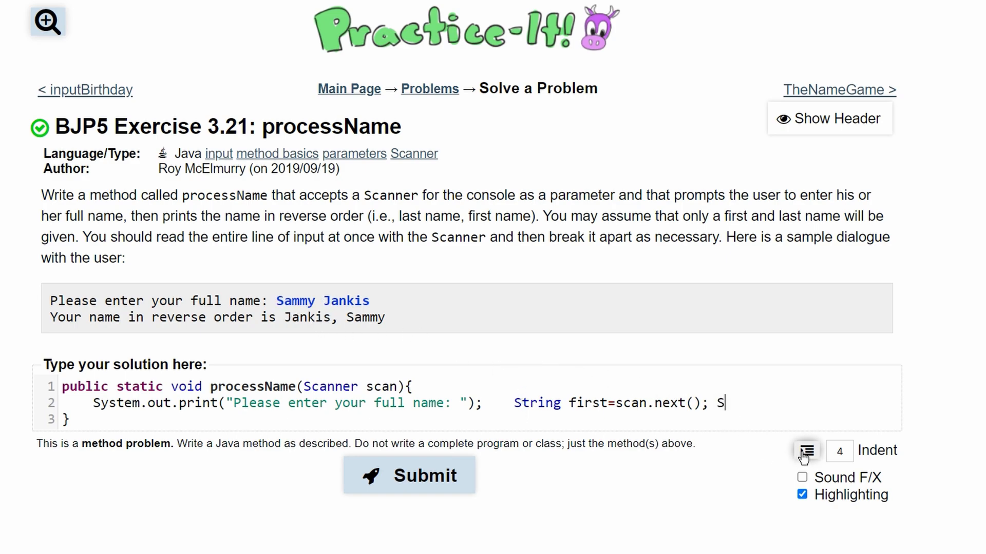
{"action": "type", "text": "tring se"}
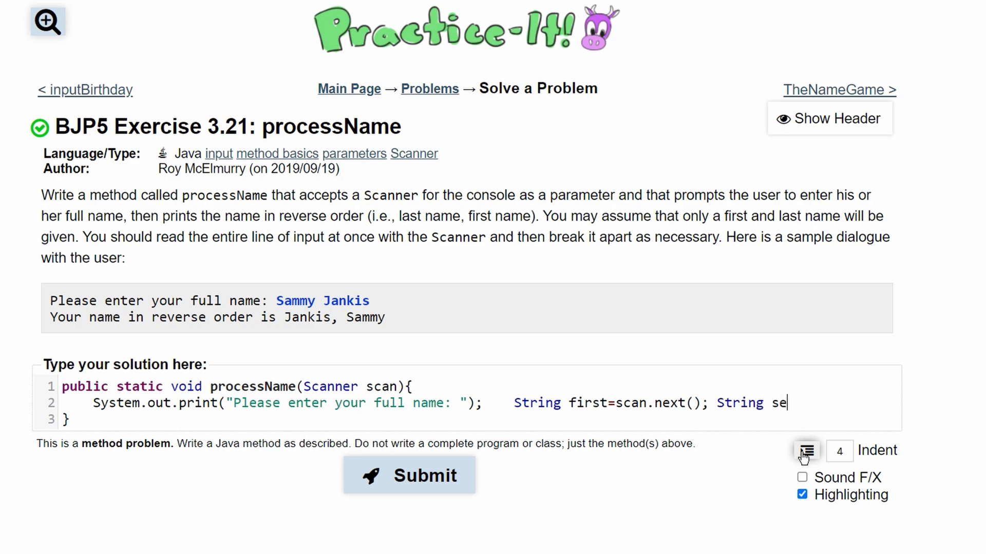
{"action": "type", "text": "cond"}
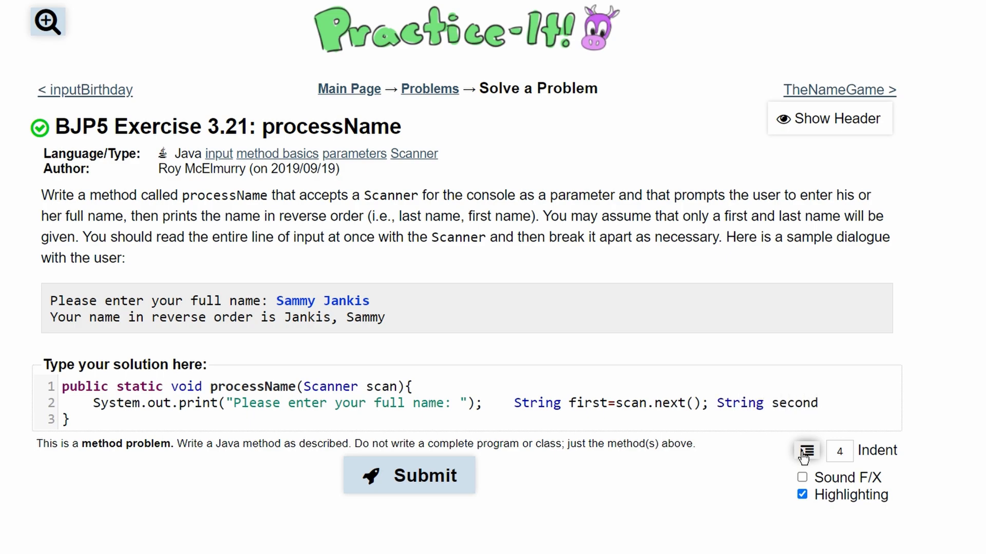
{"action": "type", "text": "l"}
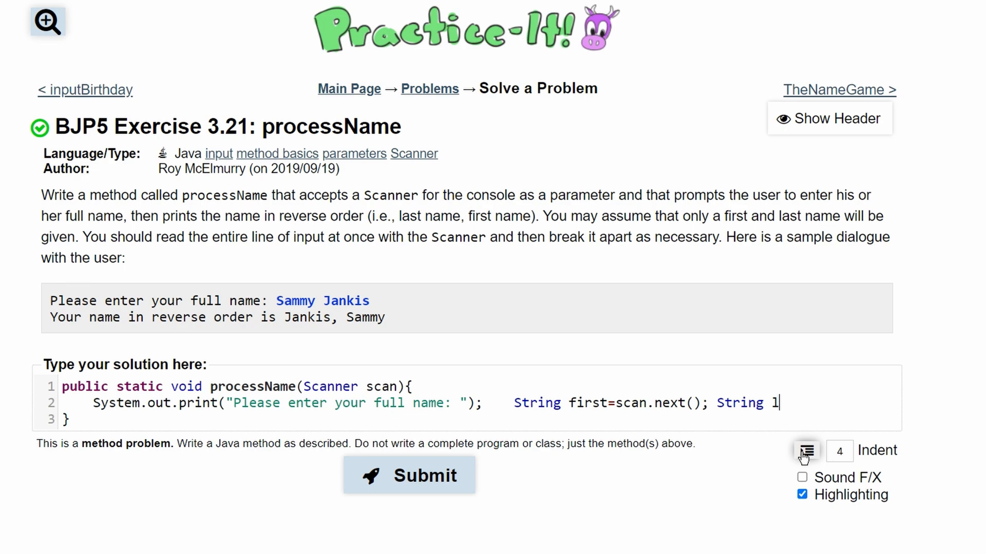
{"action": "type", "text": "ast="}
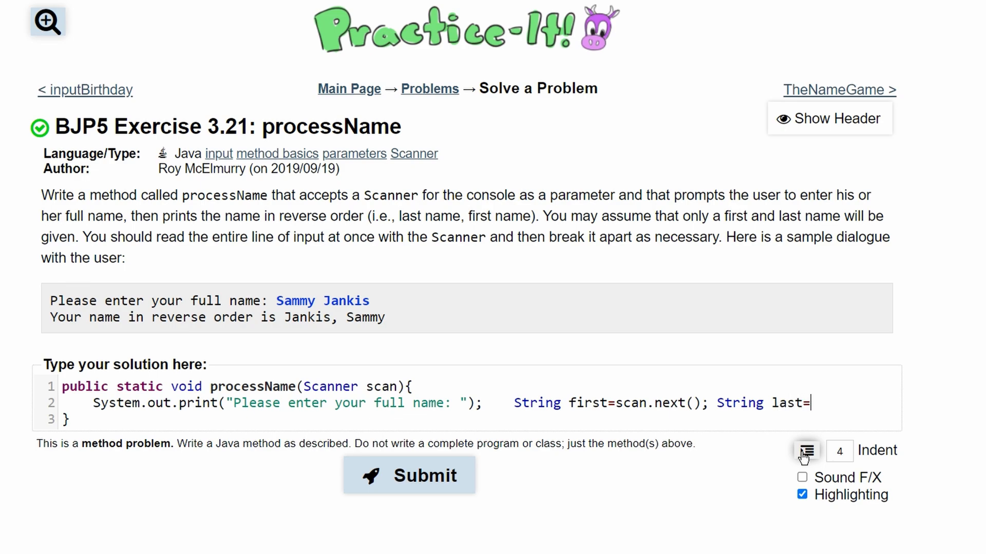
{"action": "type", "text": "scan.me"}
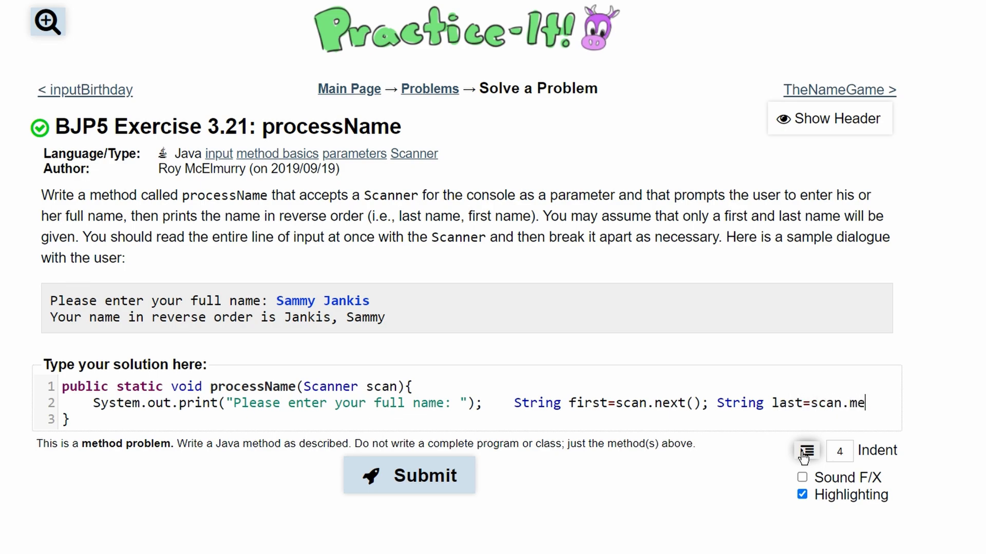
{"action": "type", "text": "xt()l"}
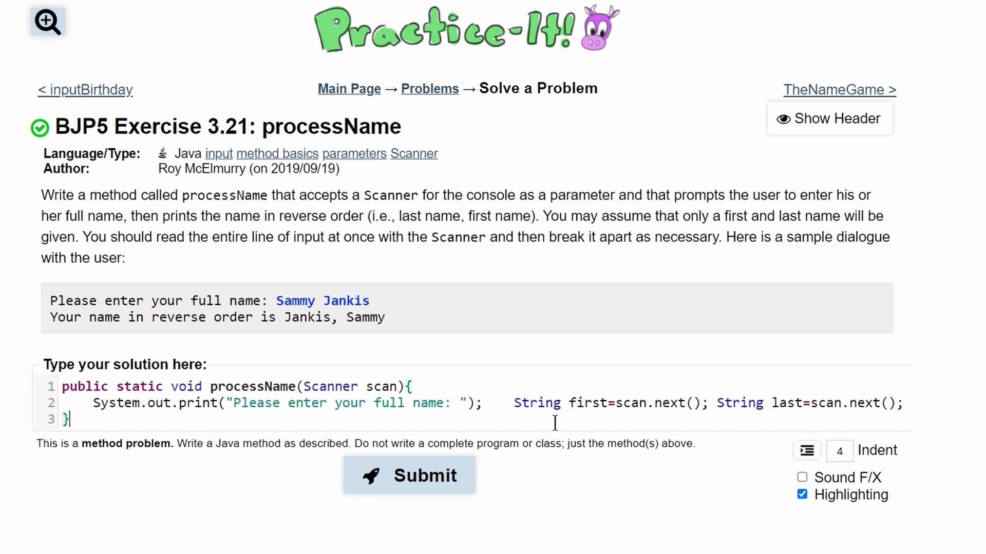
{"action": "key", "text": "enter"}
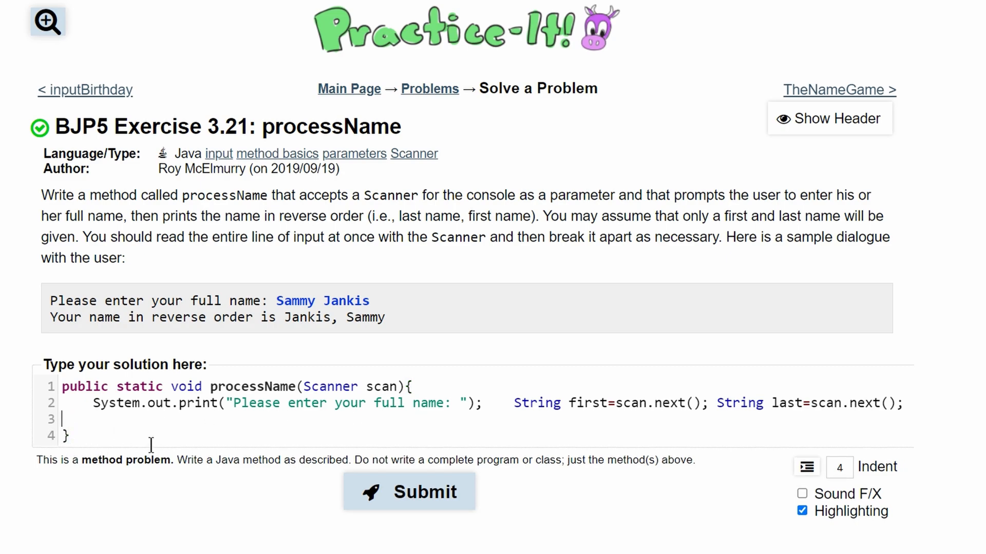
Write a println concatenating the reverse-order message with last, a comma, and last again.
{"action": "type", "text": "Syste"}
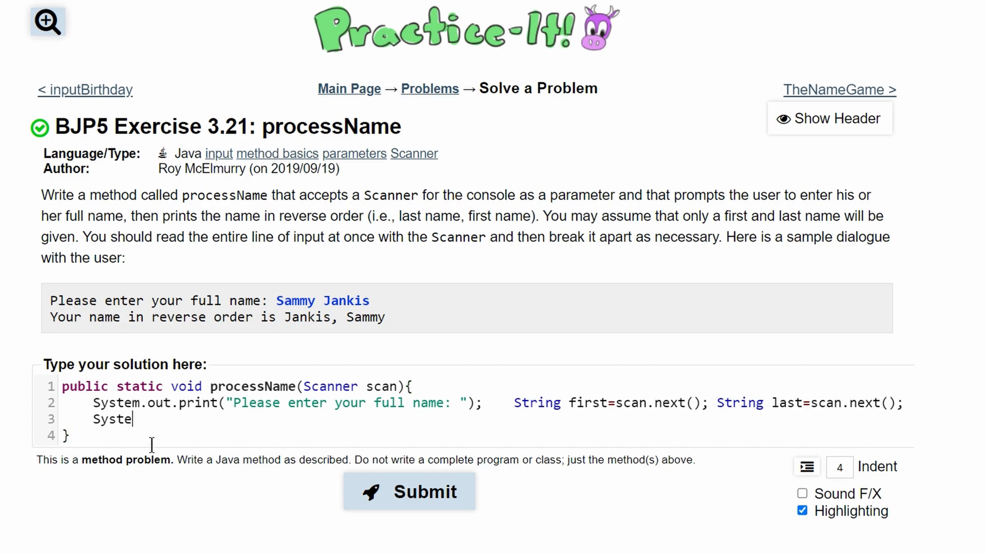
{"action": "type", "text": "m.out.print("}
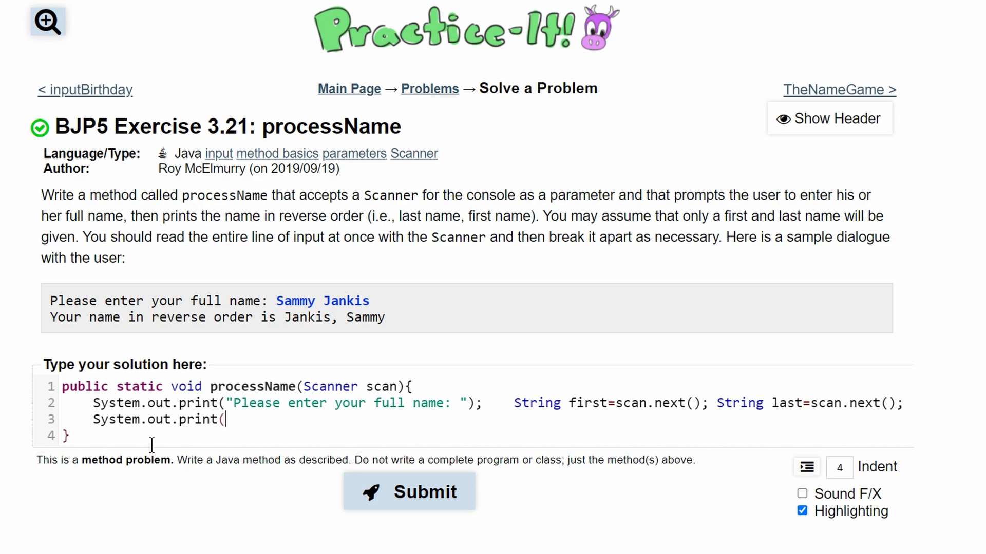
{"action": "type", "text": "ln)"}
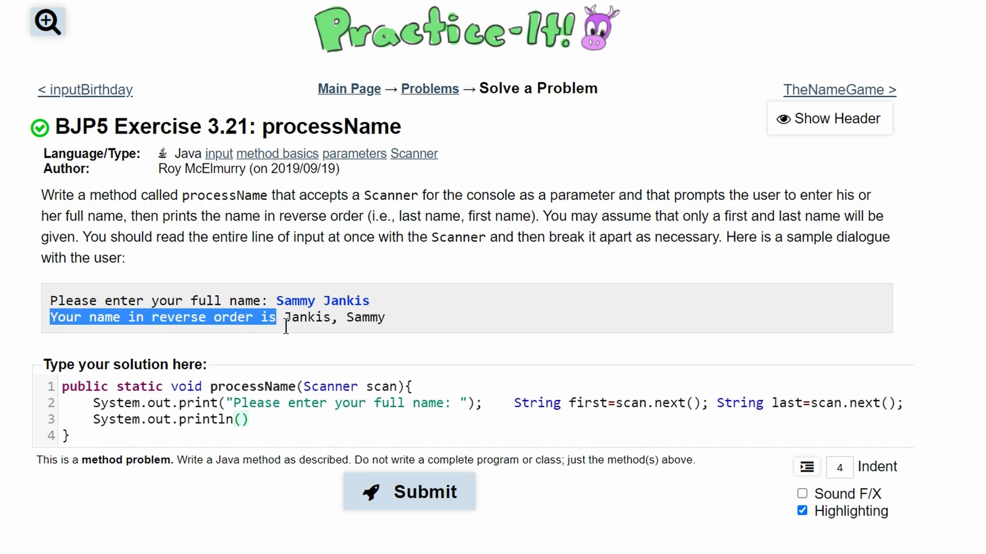
{"action": "left_click", "coordinate": [255, 458]}
{"action": "type", "text": "\"Your name in reverse order is \" + "}
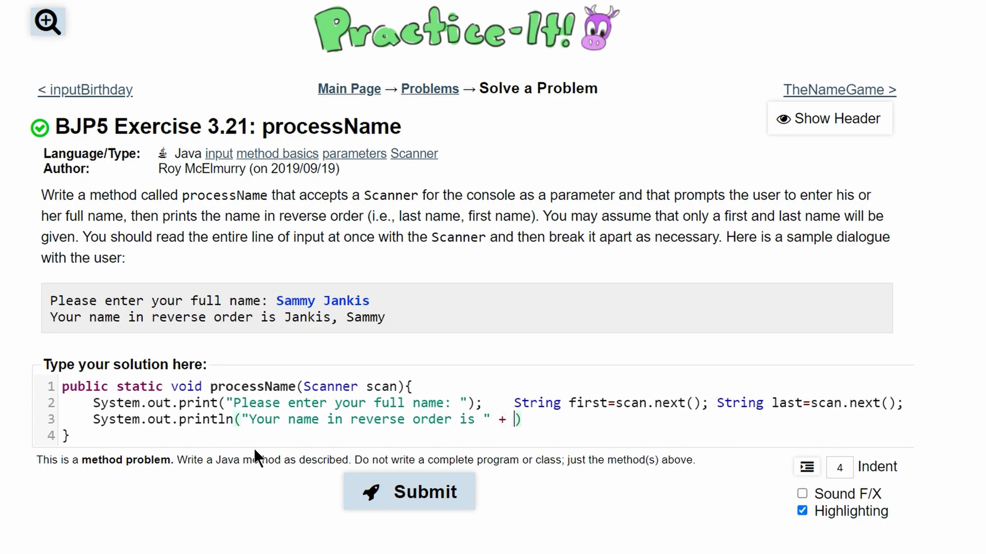
{"action": "mouse_move", "coordinate": [569, 447]}
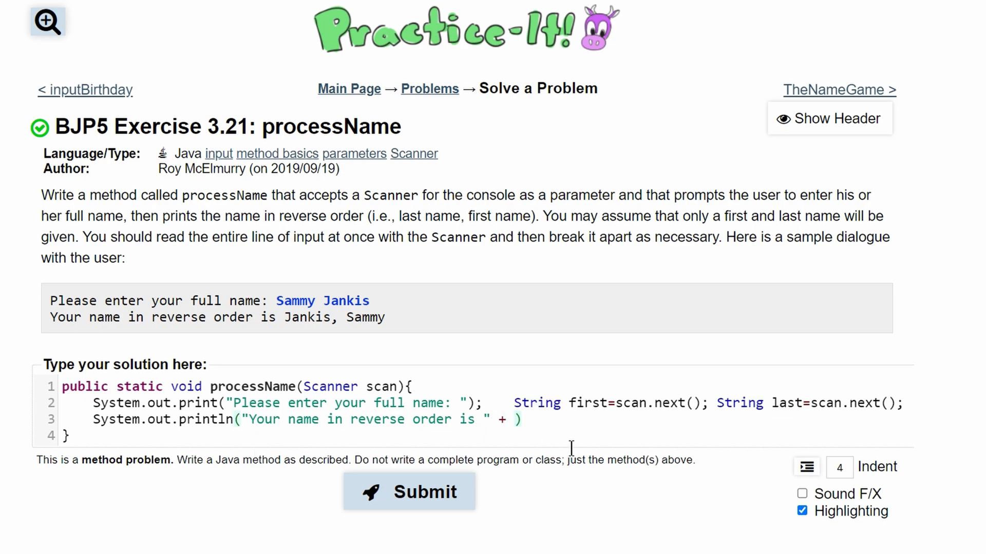
{"action": "type", "text": "last"}
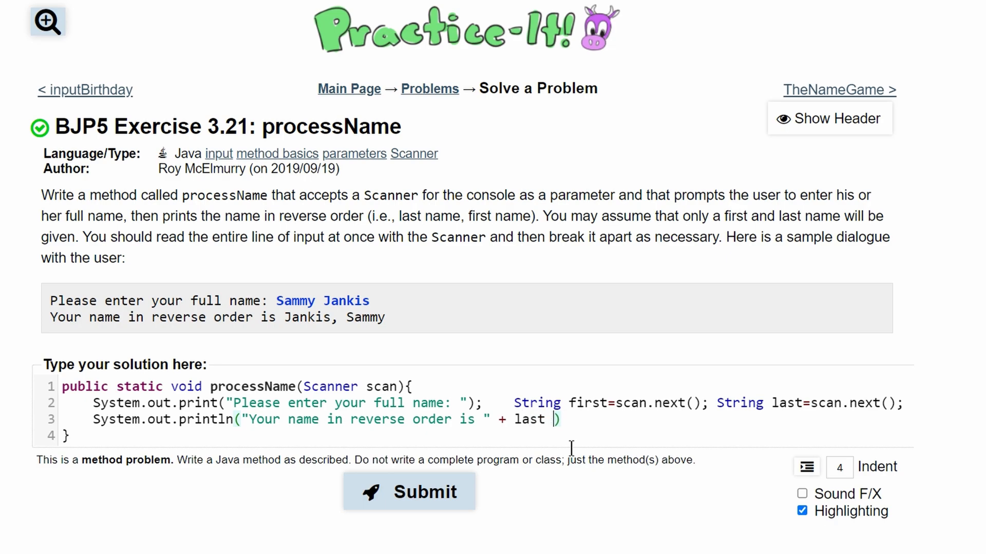
{"action": "type", "text": "+ \"\""}
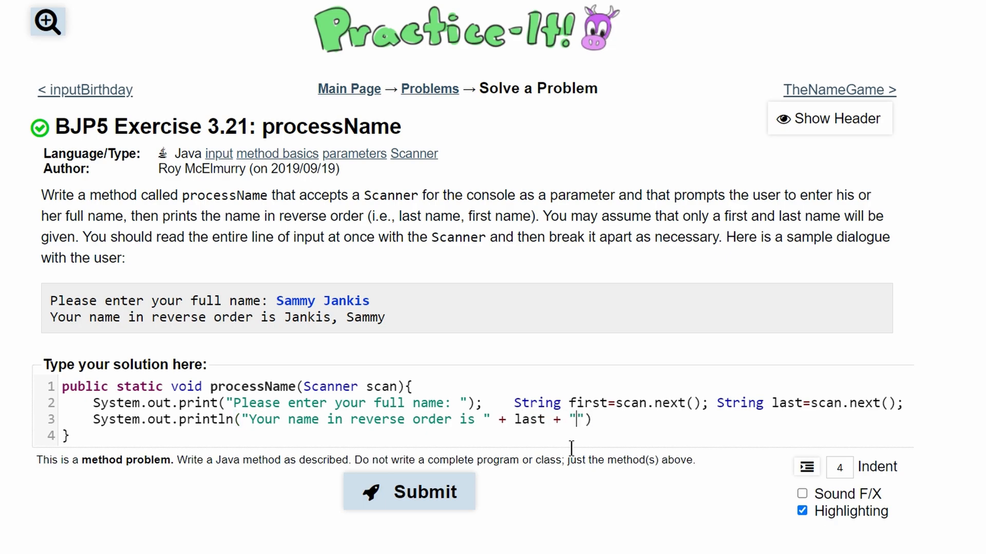
{"action": "type", "text": ","}
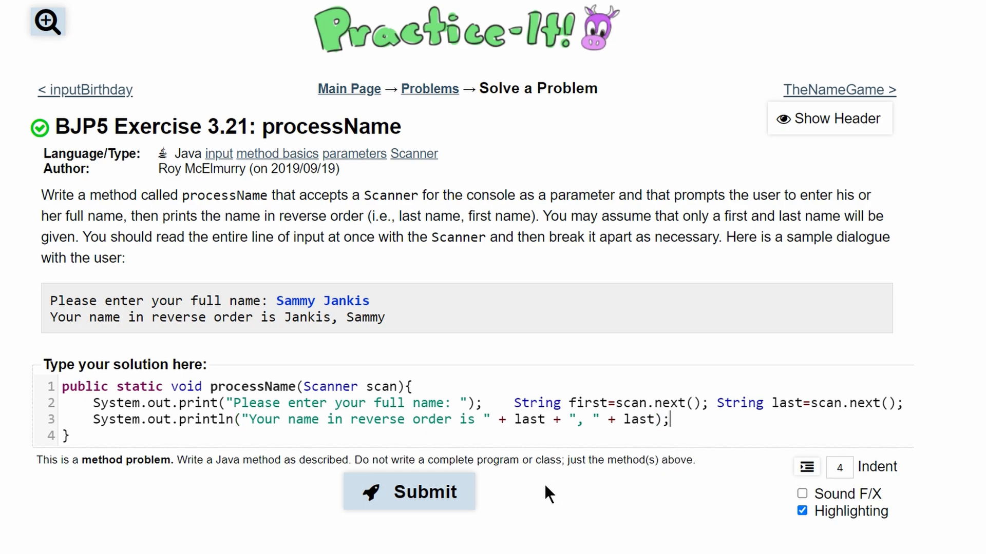
Submit the method, view 0 of 4 tests passed, and select the repeated last in the output line.
{"action": "left_click", "coordinate": [408, 492]}
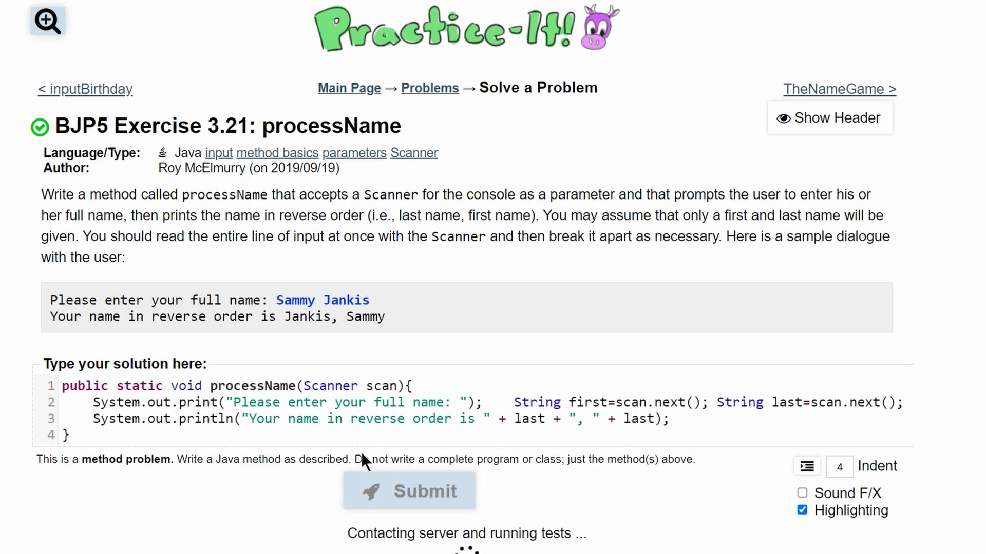
{"action": "left_click", "coordinate": [408, 491]}
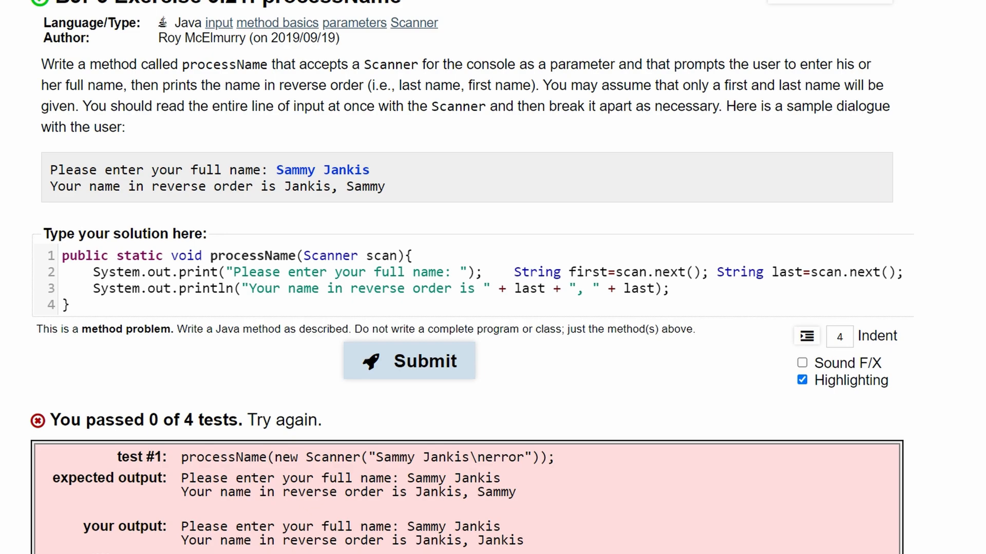
{"action": "scroll", "scroll_direction": "up", "scroll_amount": 3}
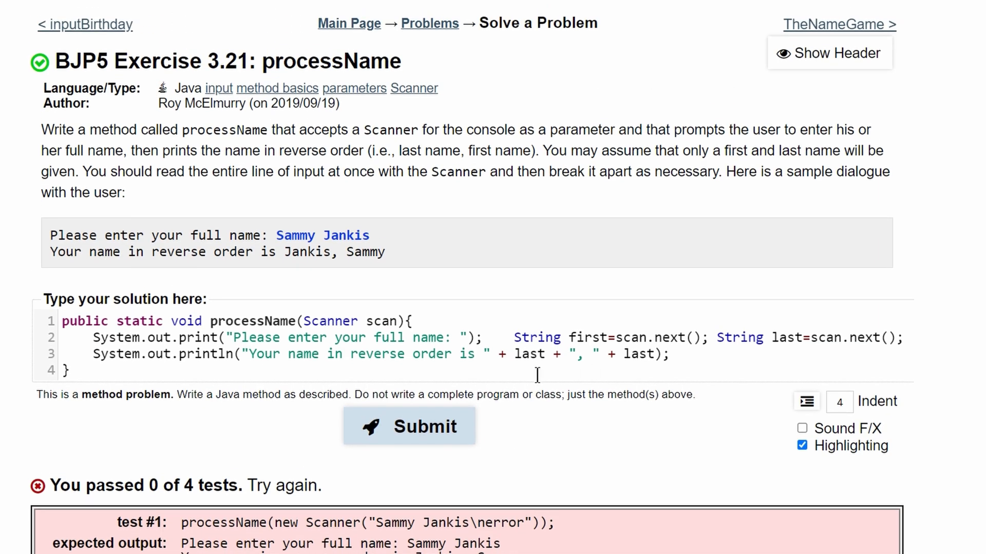
{"action": "double_click", "coordinate": [639, 354]}
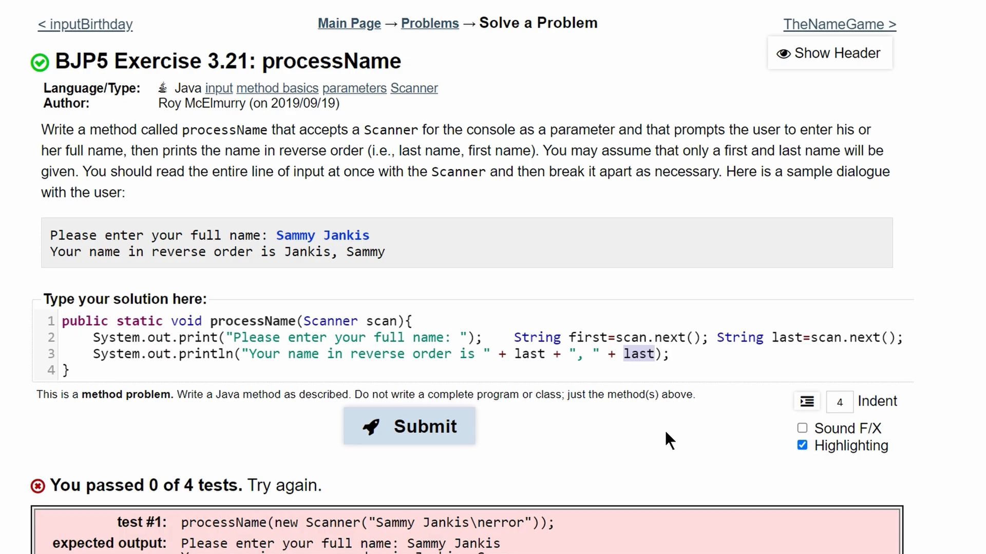
Resubmit with the output ending in first and view all 4 tests passing green.
{"action": "left_click", "coordinate": [409, 426]}
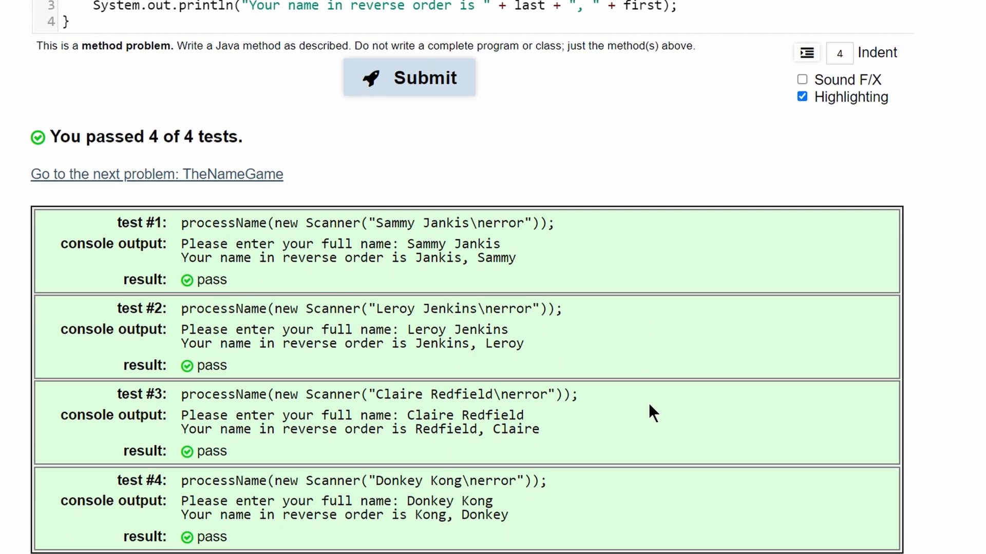
{"action": "scroll", "scroll_direction": "up", "scroll_amount": 3}
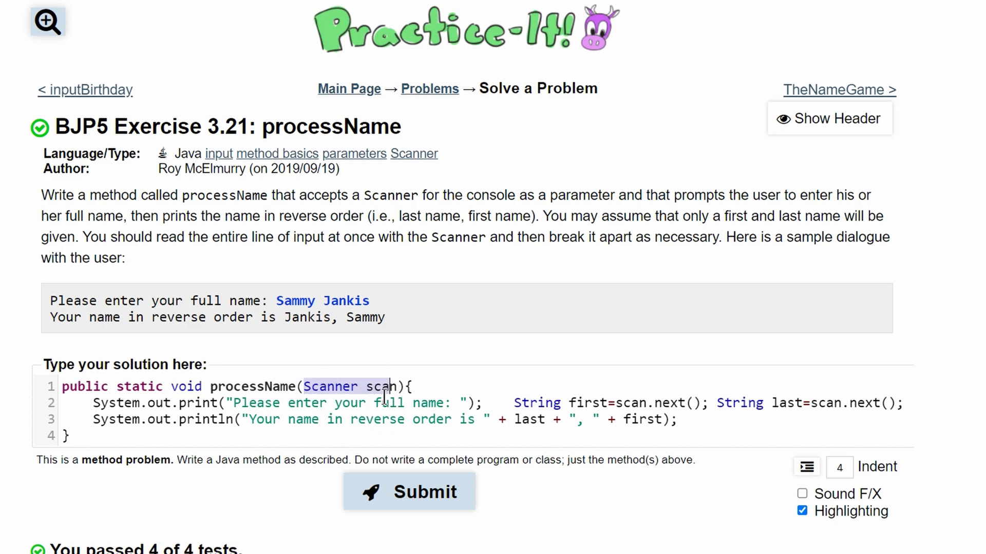
{"action": "mouse_move", "coordinate": [383, 401]}
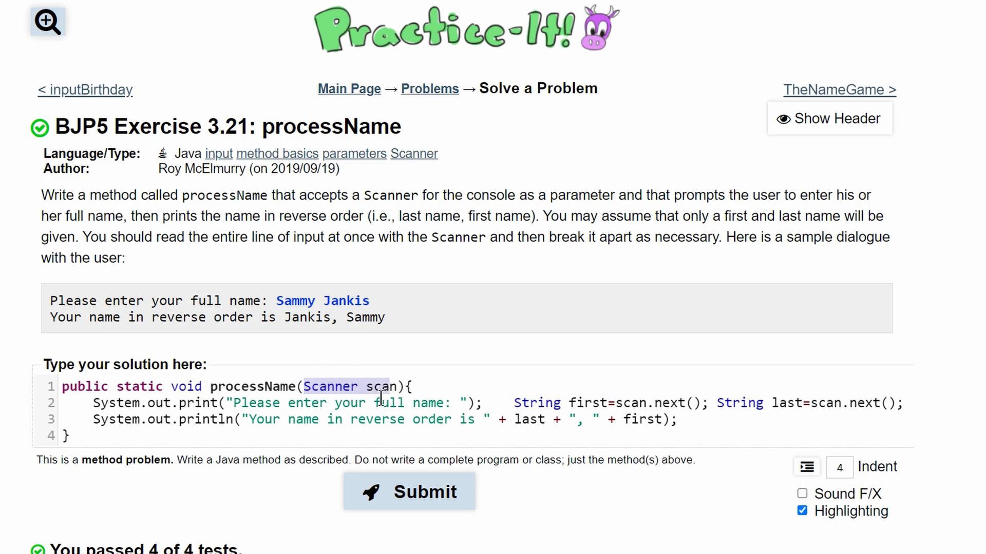